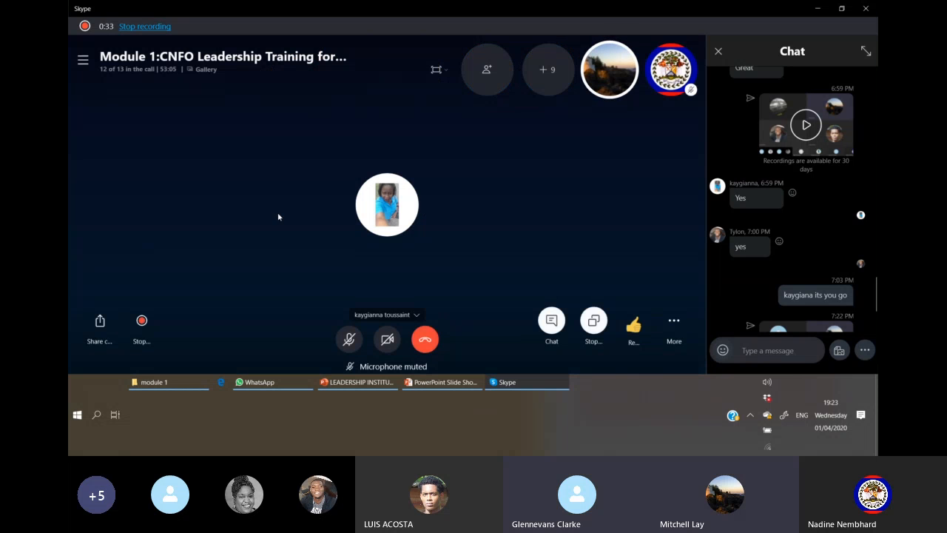
pyautogui.moveTo(171, 273)
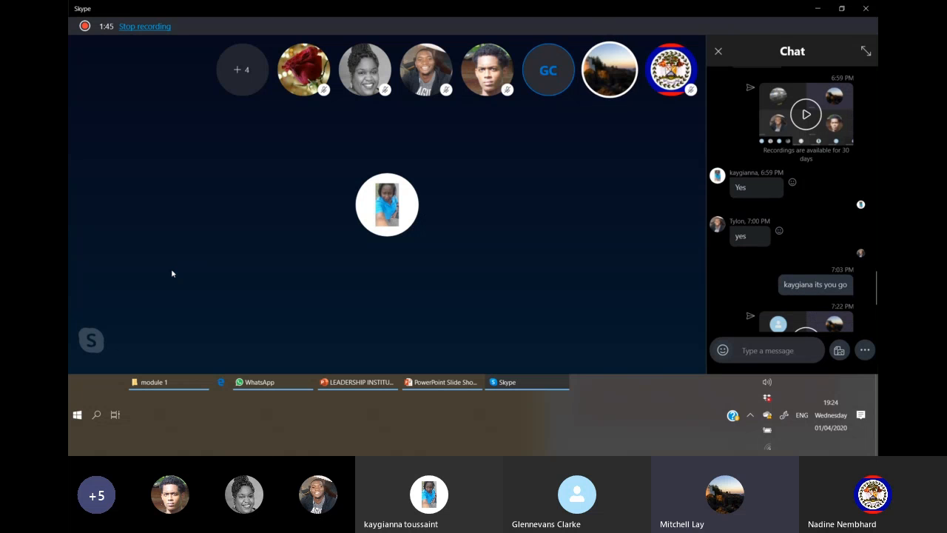
# Review the list of everyone currently on the call, then return to the call view
pyautogui.scroll(3)
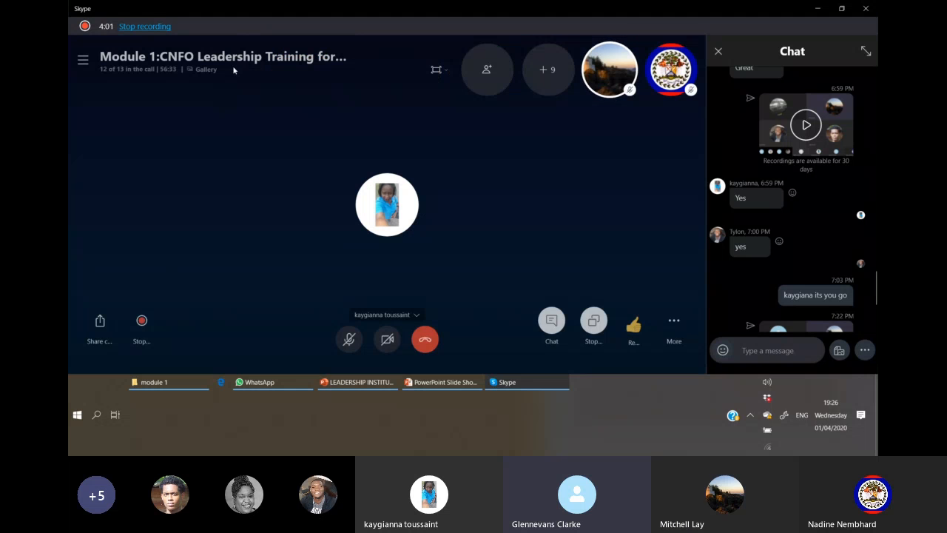
pyautogui.click(486, 69)
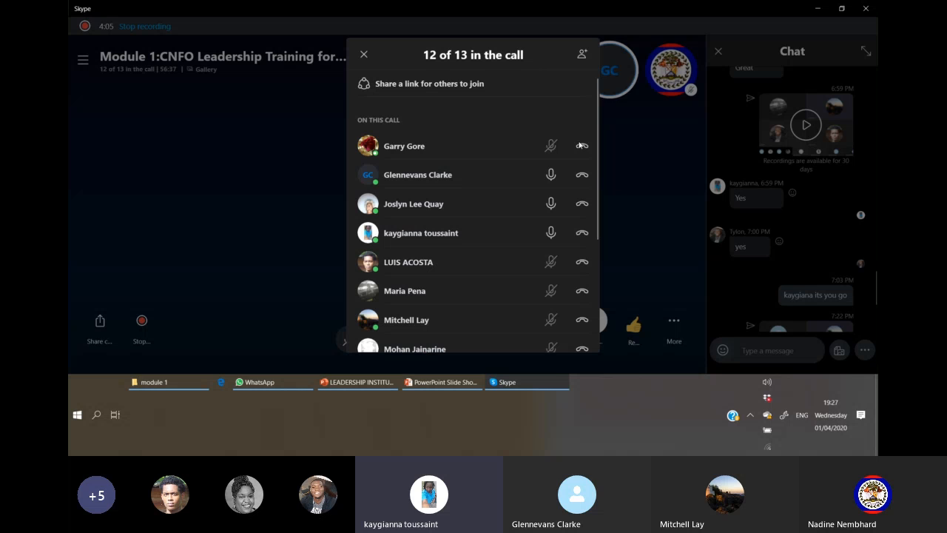
pyautogui.moveTo(471, 262)
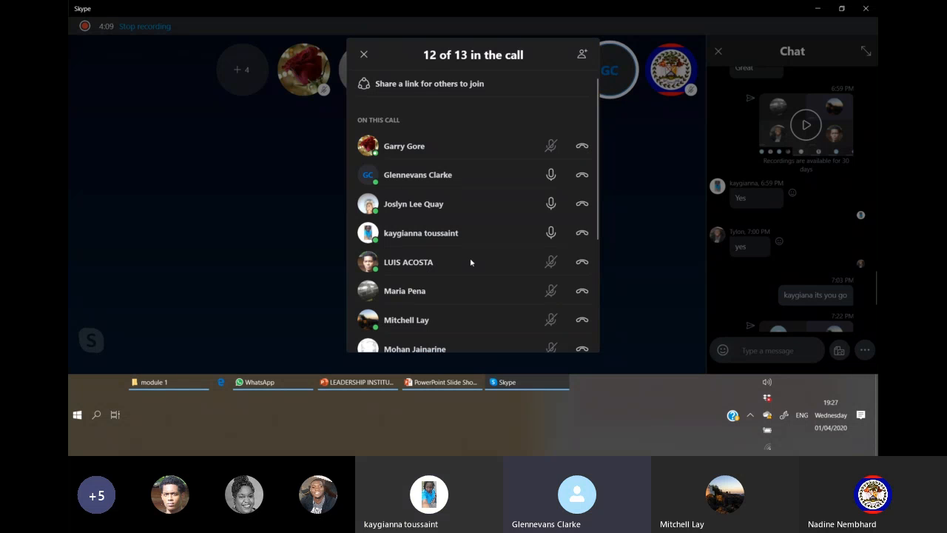
pyautogui.moveTo(251, 199)
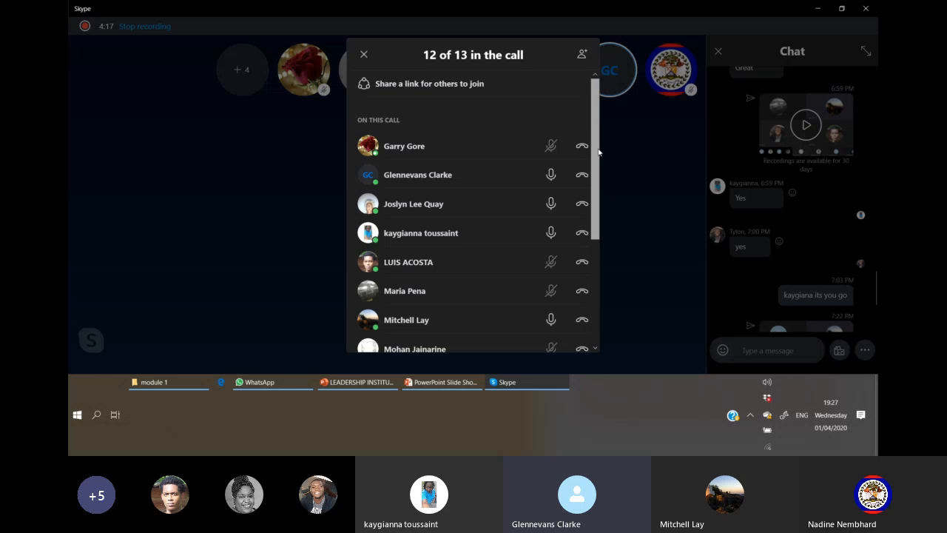
pyautogui.scroll(-3)
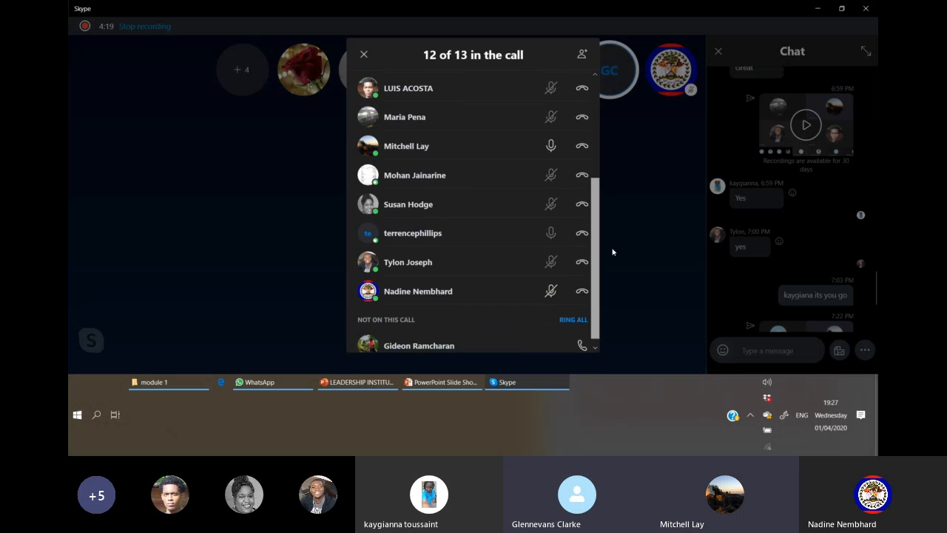
pyautogui.scroll(3)
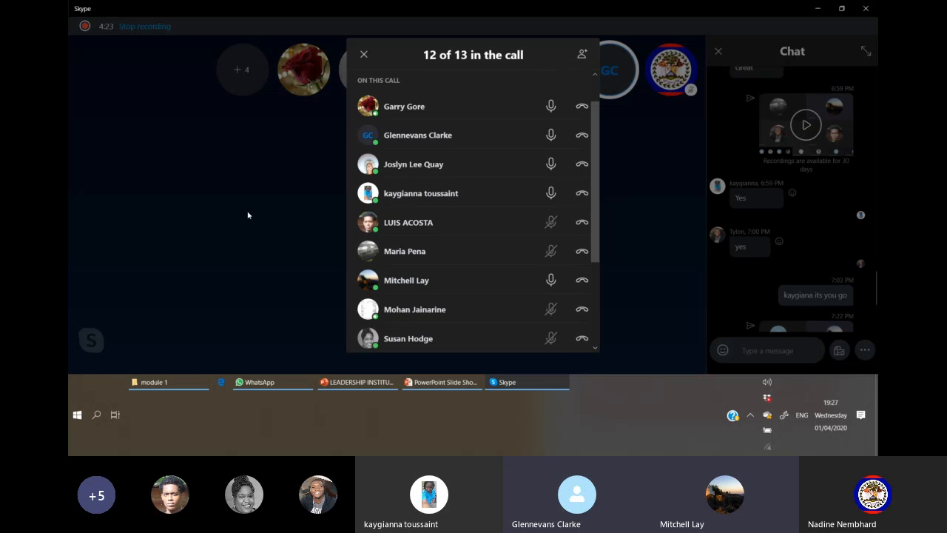
pyautogui.click(364, 54)
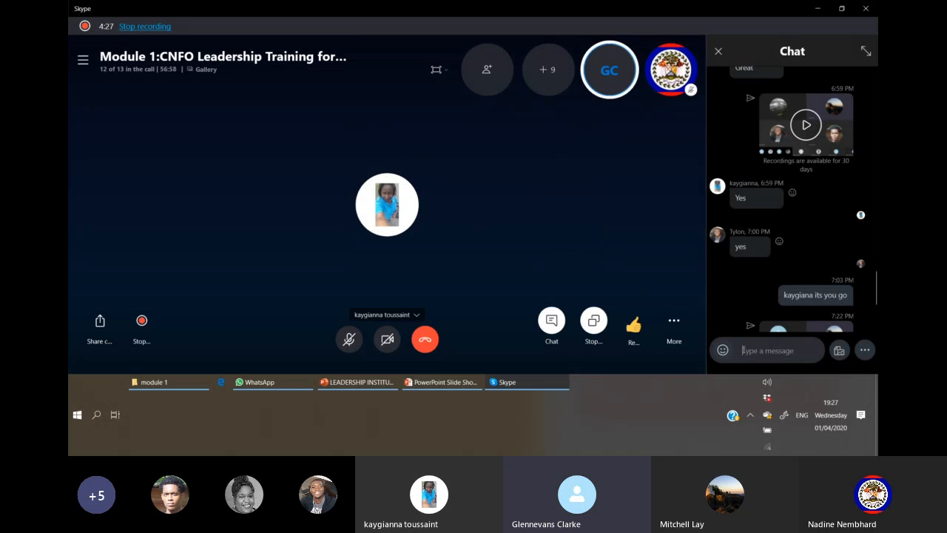
# Post a chat message mentioning Kaygiana, asking whether she heard Mitch
pyautogui.write('Kaygiana')
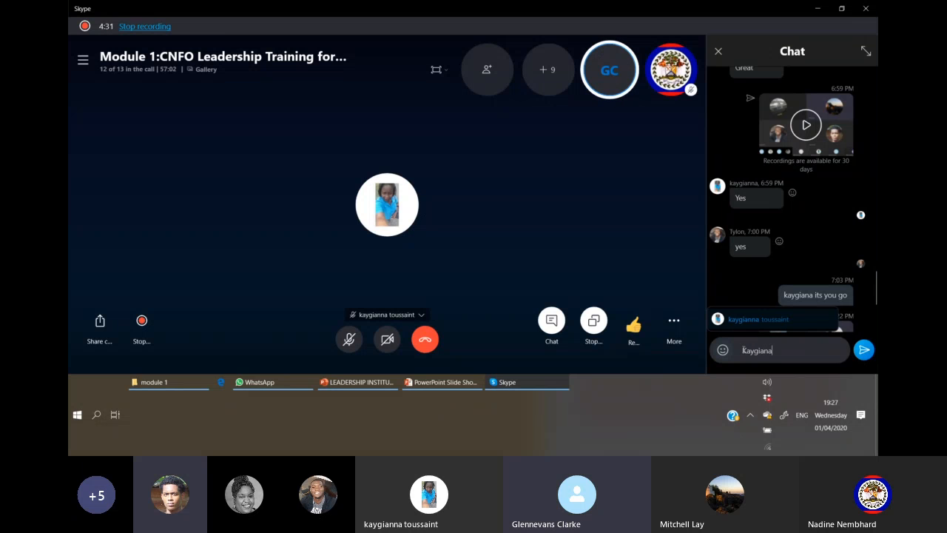
pyautogui.write('did you hear Mitch?')
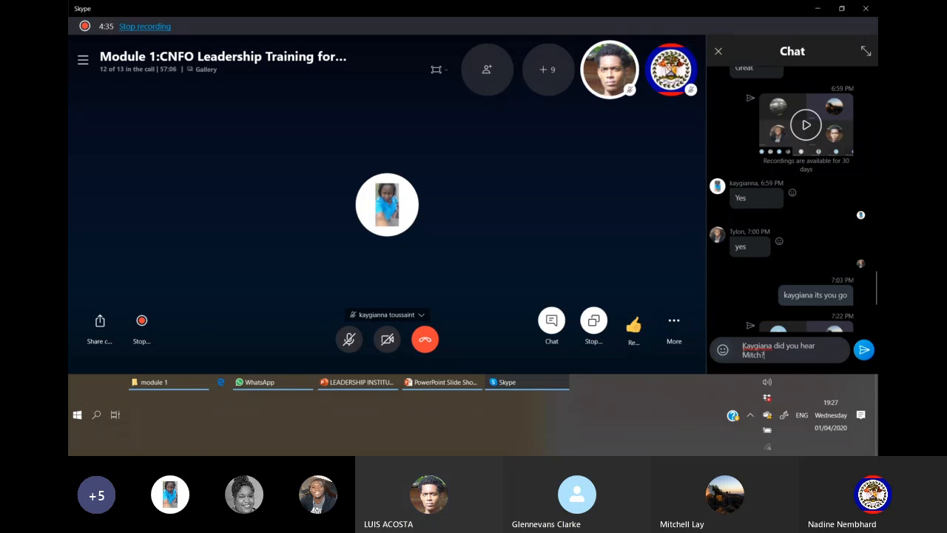
pyautogui.click(864, 349)
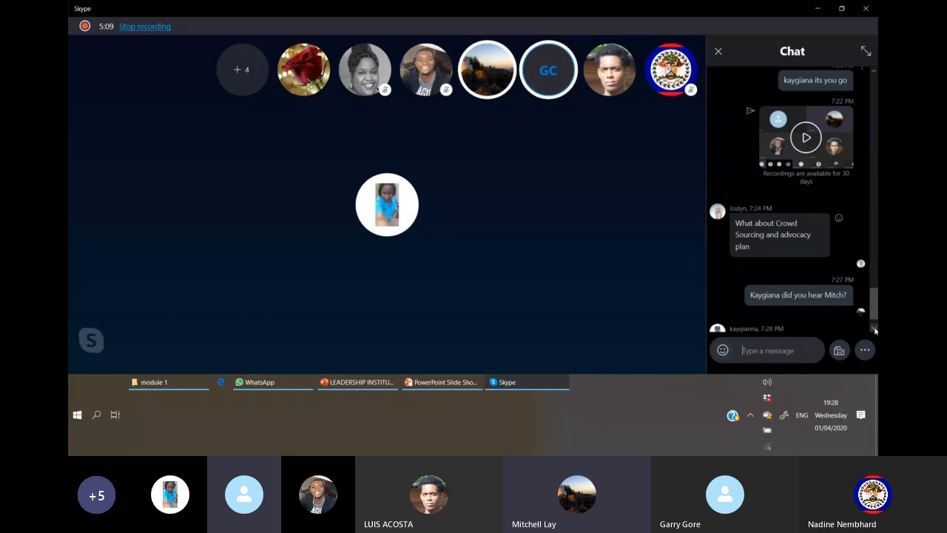
pyautogui.scroll(-3)
pyautogui.write('ok are you hea')
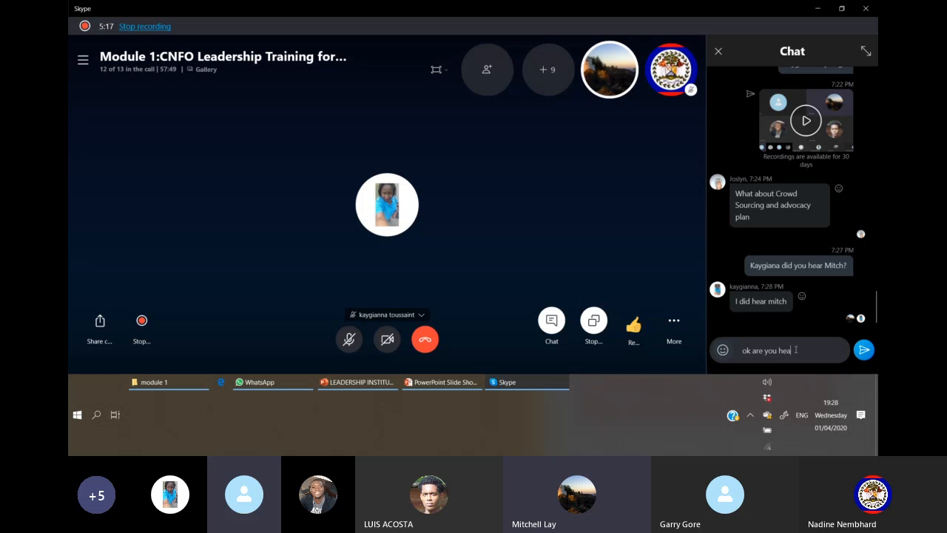
pyautogui.write('ring now')
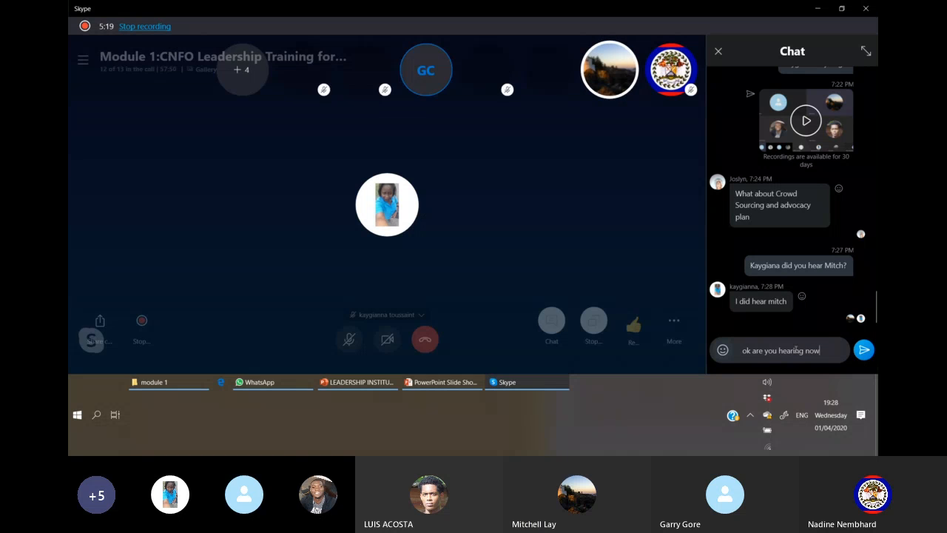
pyautogui.click(864, 350)
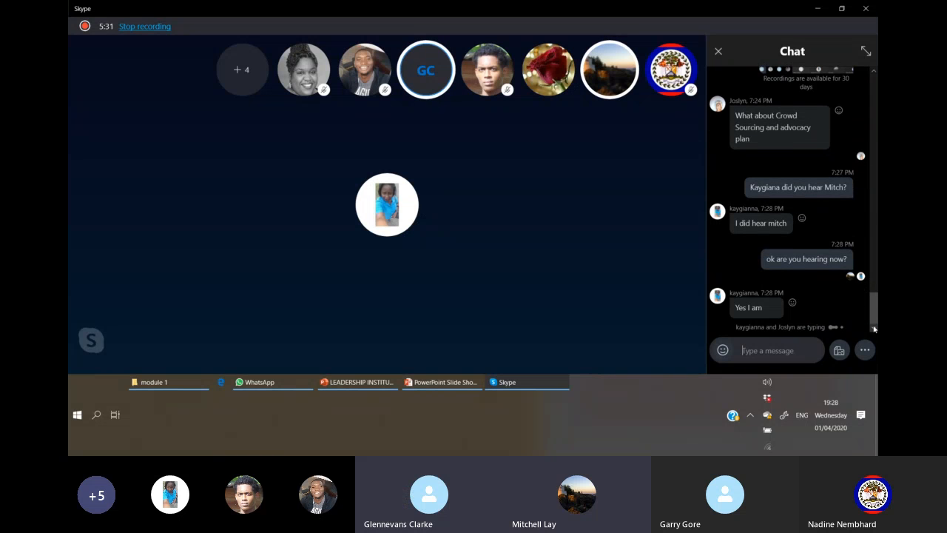
pyautogui.scroll(3)
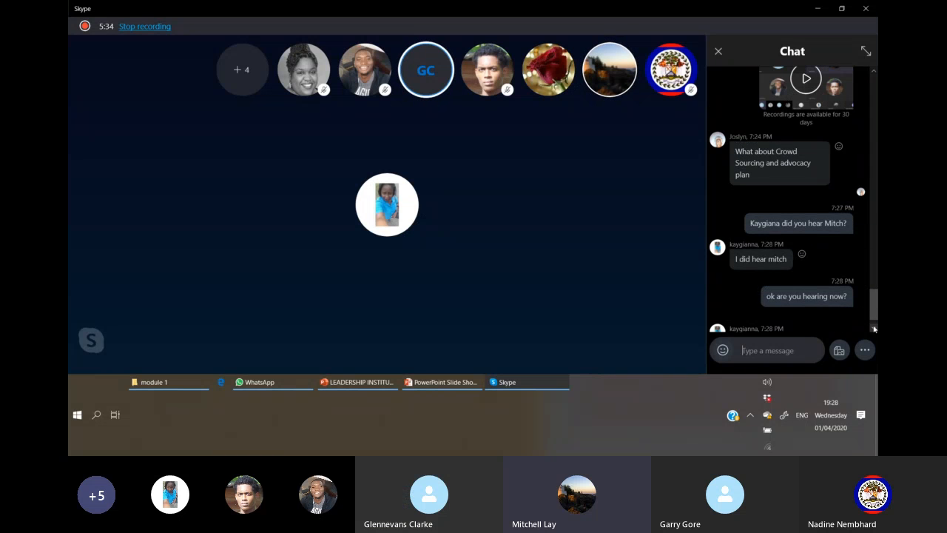
pyautogui.scroll(-3)
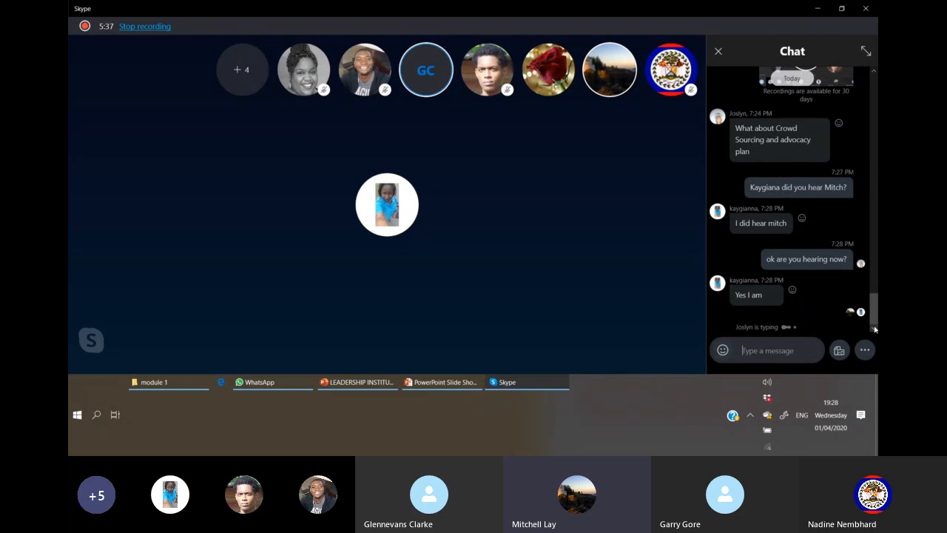
pyautogui.scroll(-3)
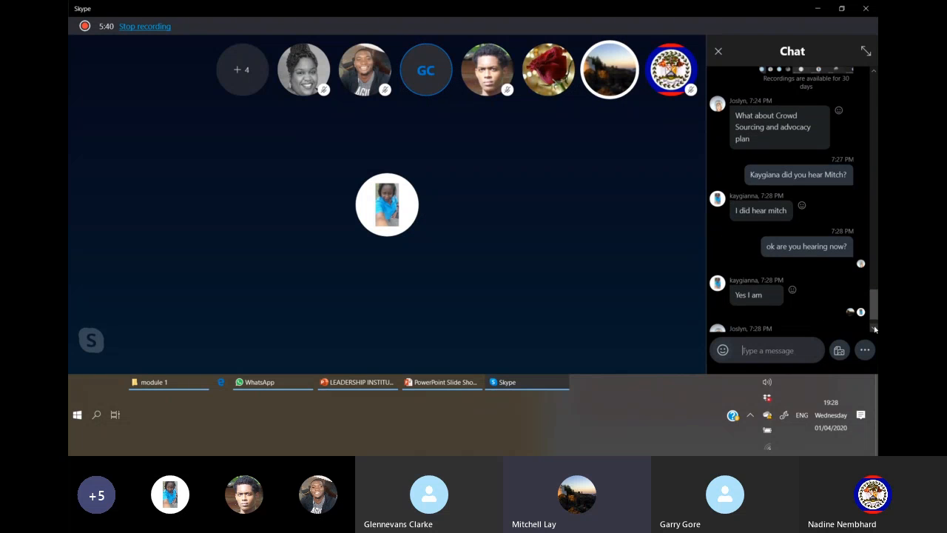
pyautogui.scroll(-3)
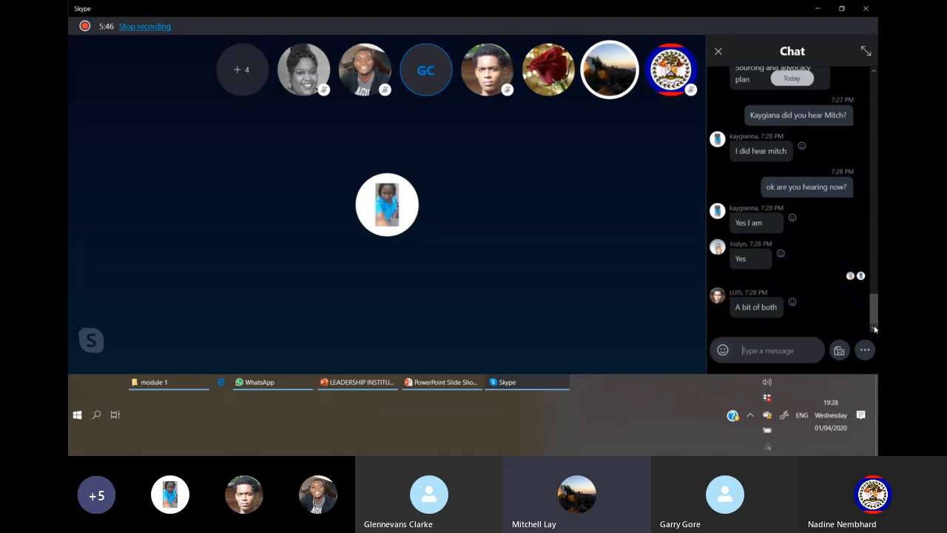
pyautogui.scroll(-3)
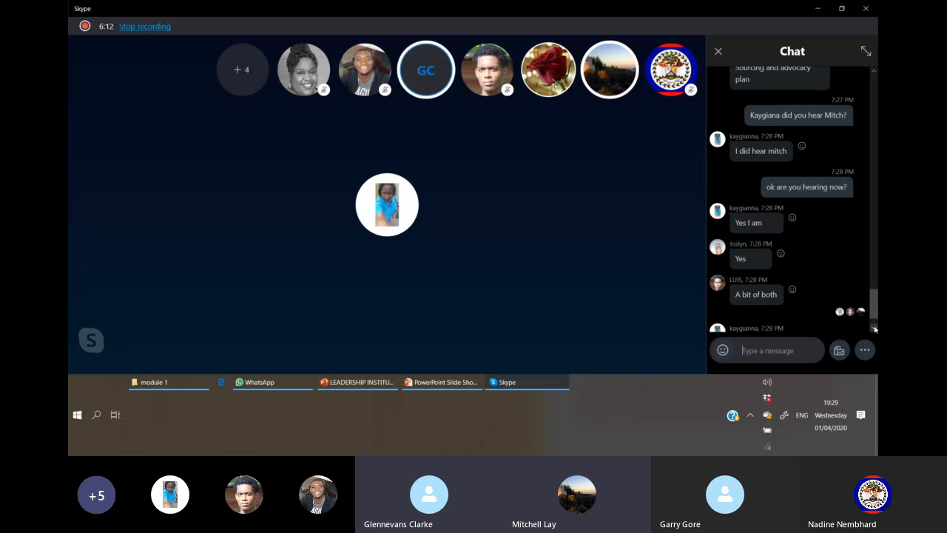
pyautogui.scroll(-3)
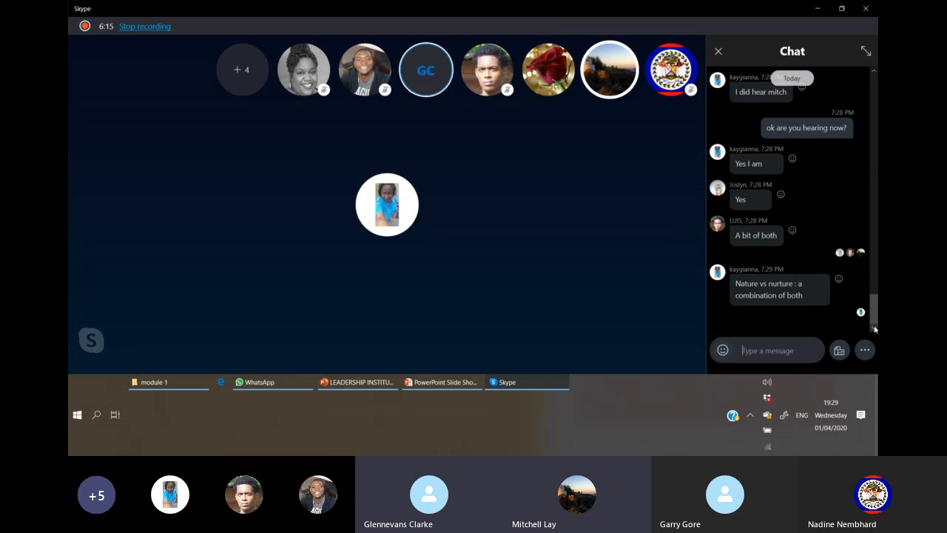
pyautogui.scroll(3)
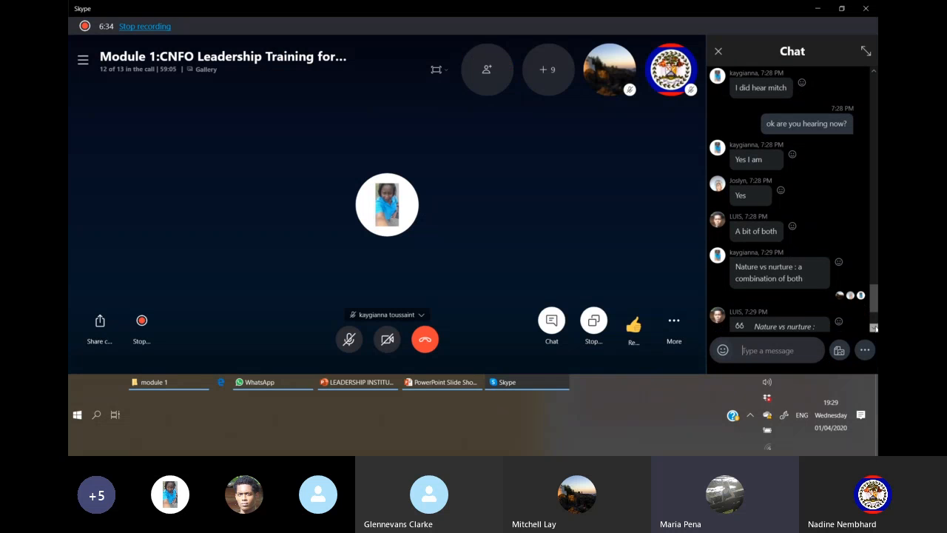
pyautogui.scroll(-3)
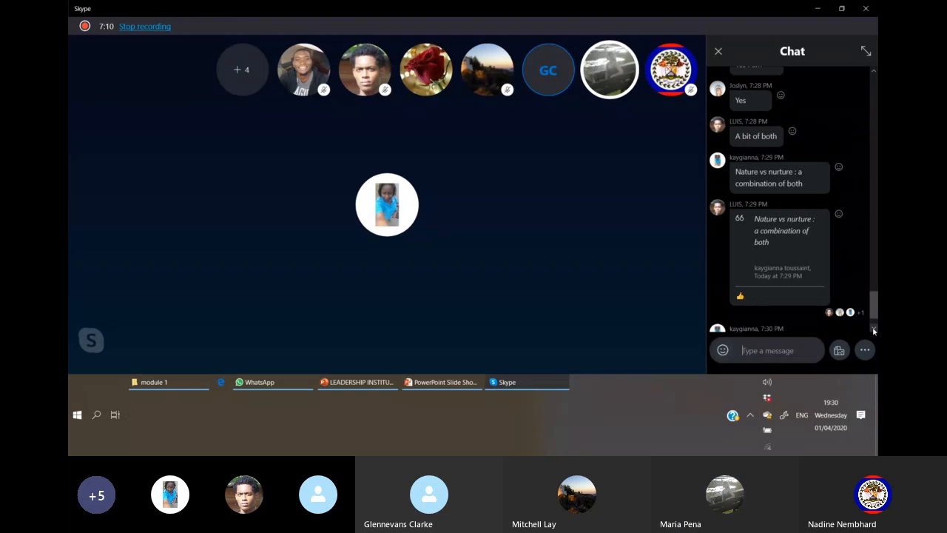
pyautogui.scroll(-3)
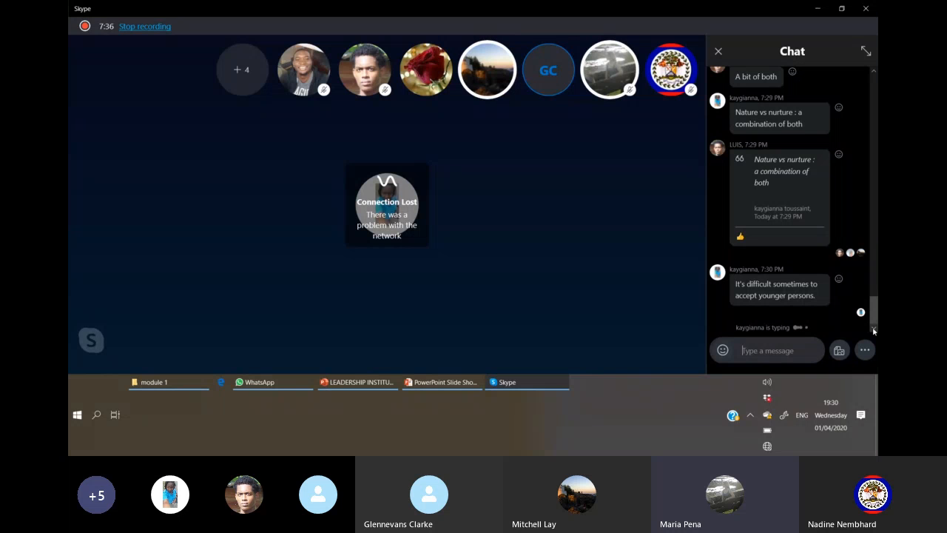
pyautogui.moveTo(861, 328)
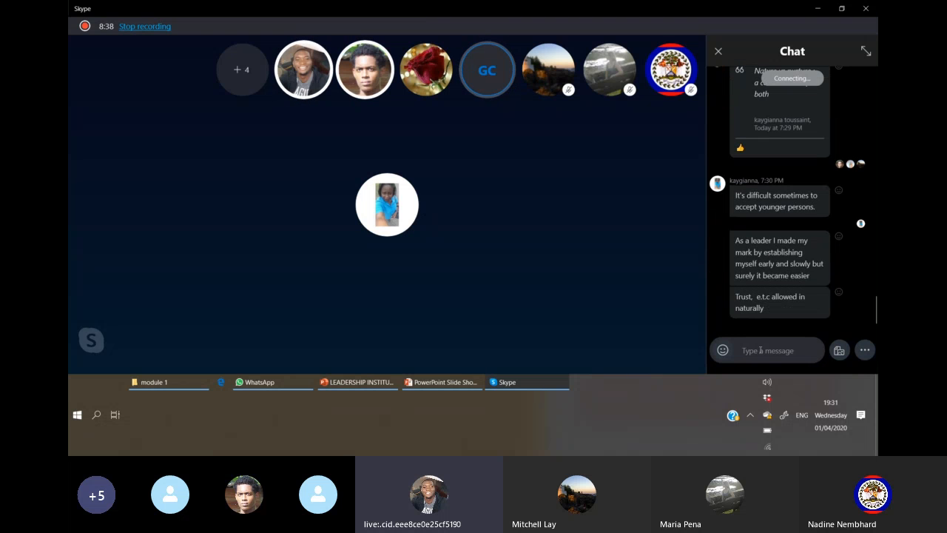
pyautogui.scroll(3)
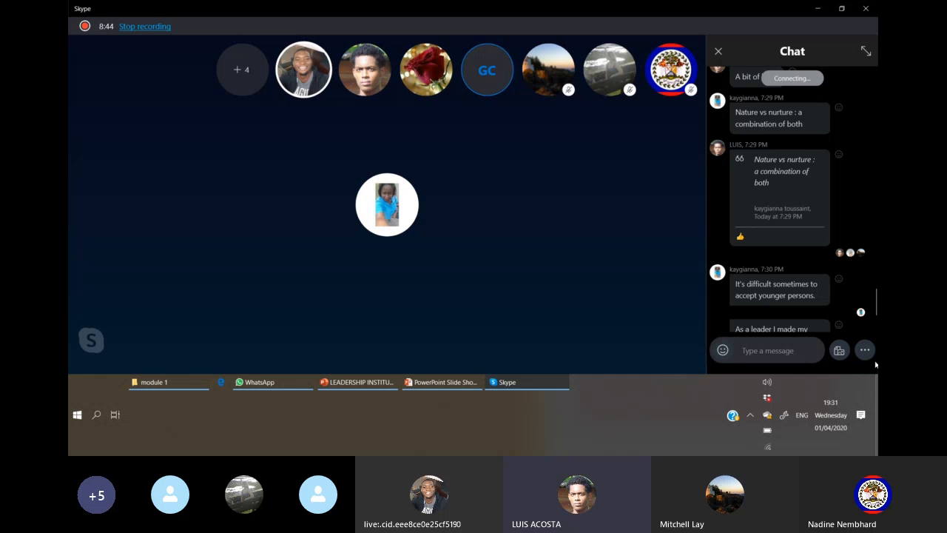
pyautogui.scroll(-3)
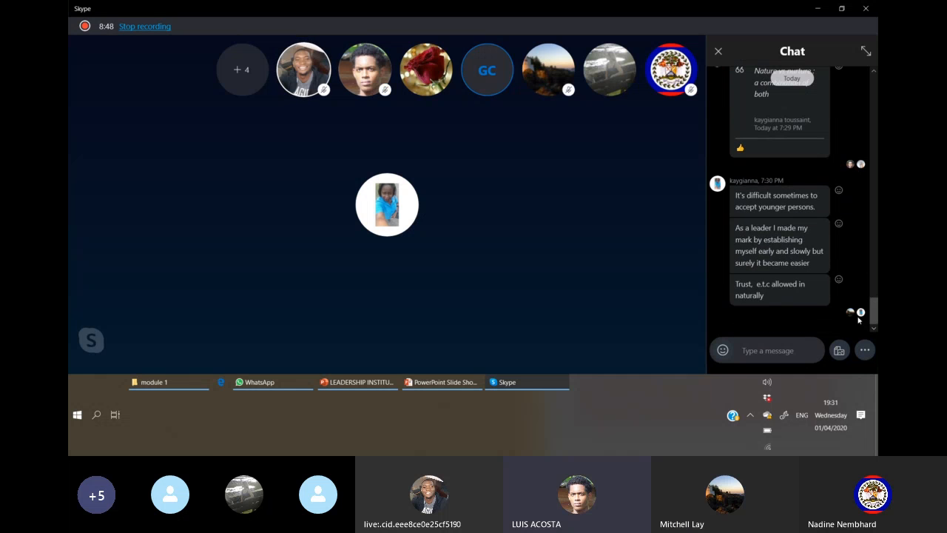